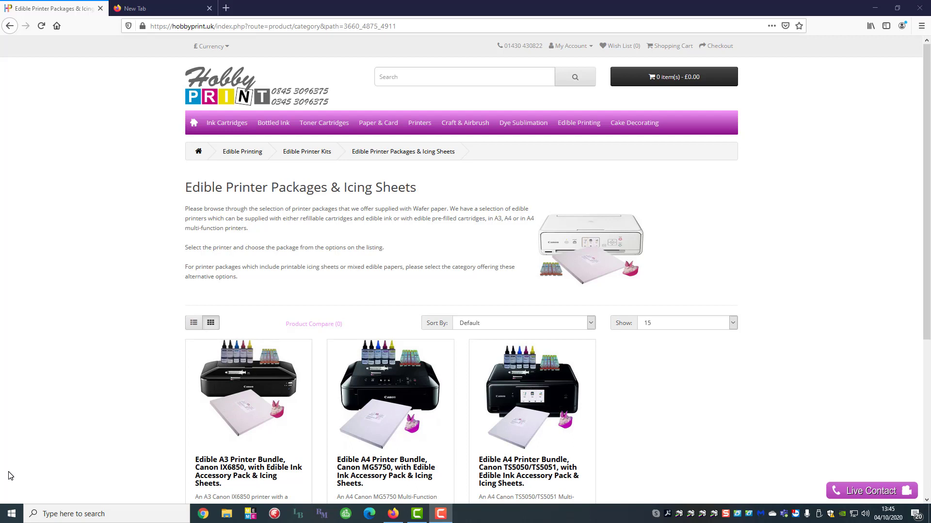
pyautogui.moveTo(10, 514)
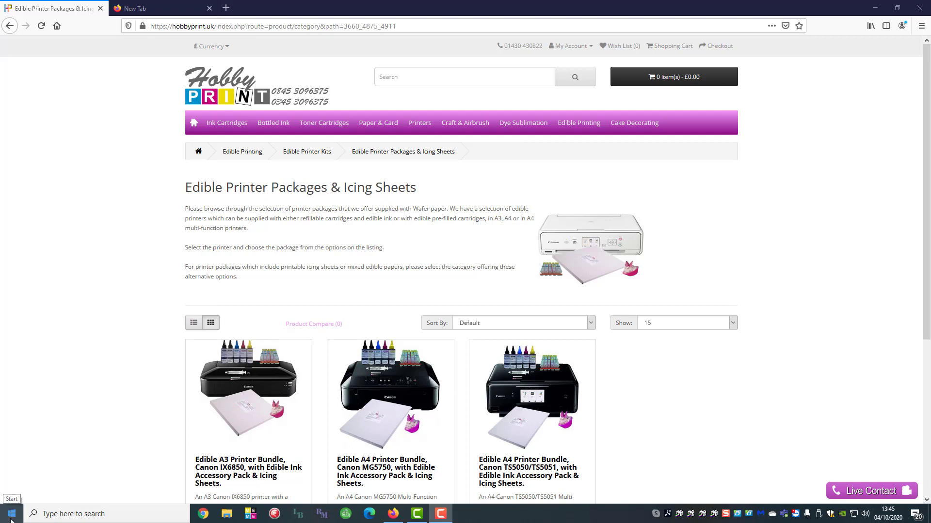
pyautogui.moveTo(10, 518)
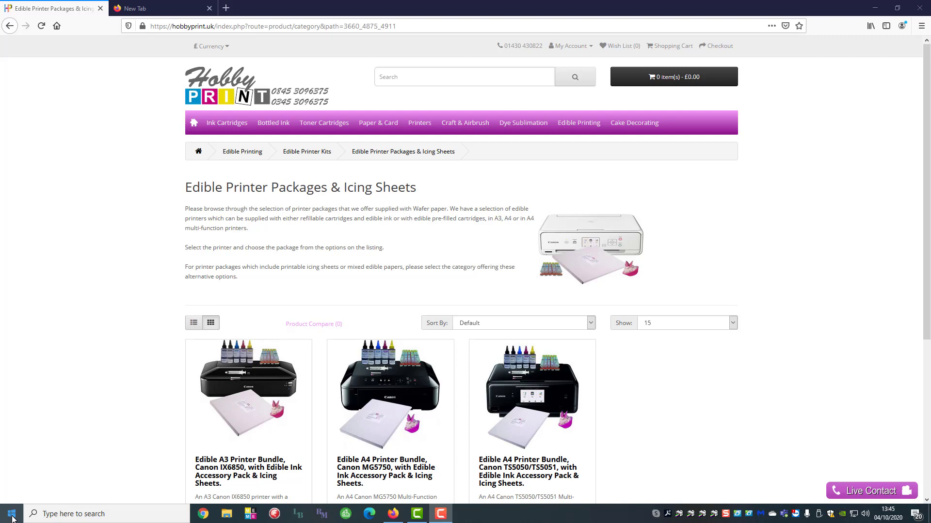
pyautogui.moveTo(9, 514)
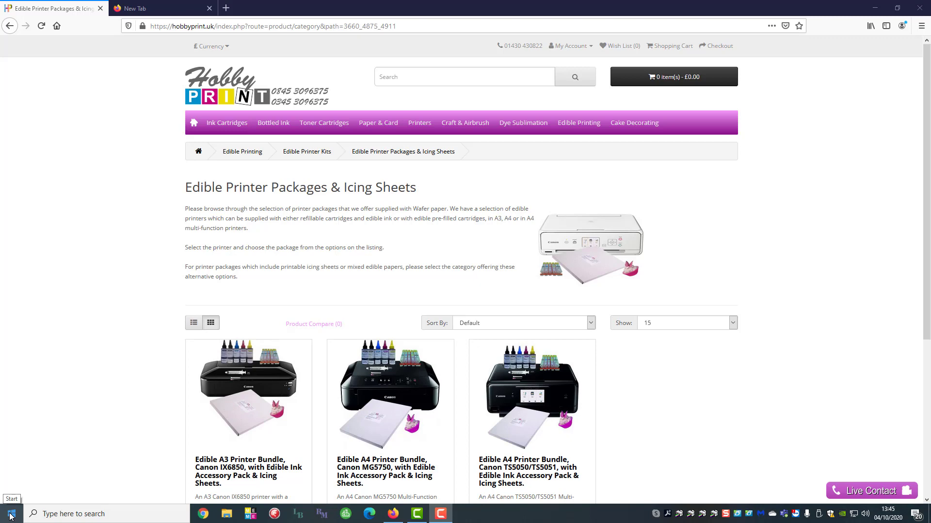
# Reach the Devices section of Windows Settings from the Start menu
pyautogui.click(9, 514)
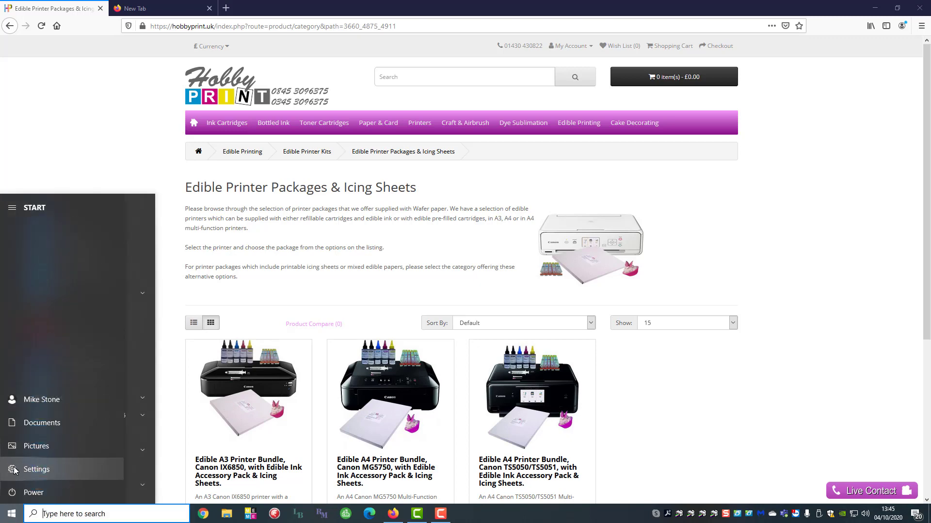
pyautogui.click(36, 470)
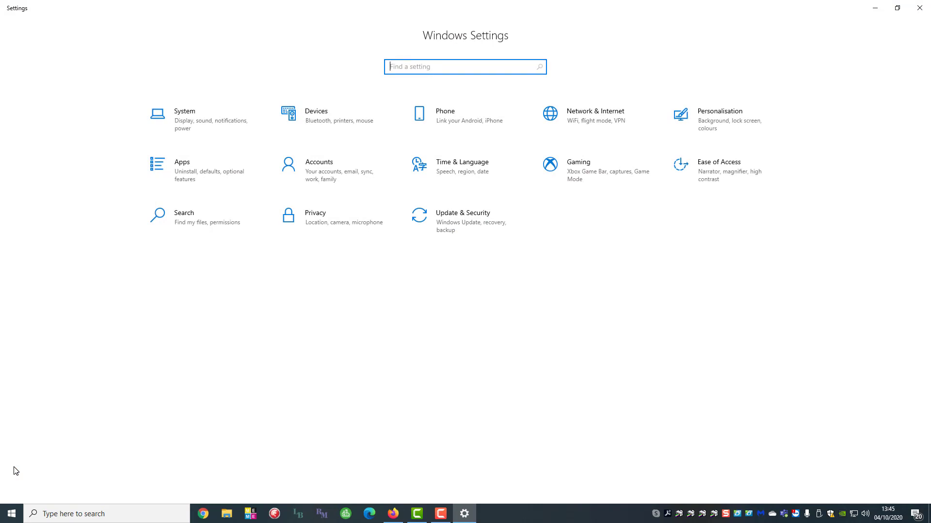
pyautogui.moveTo(347, 238)
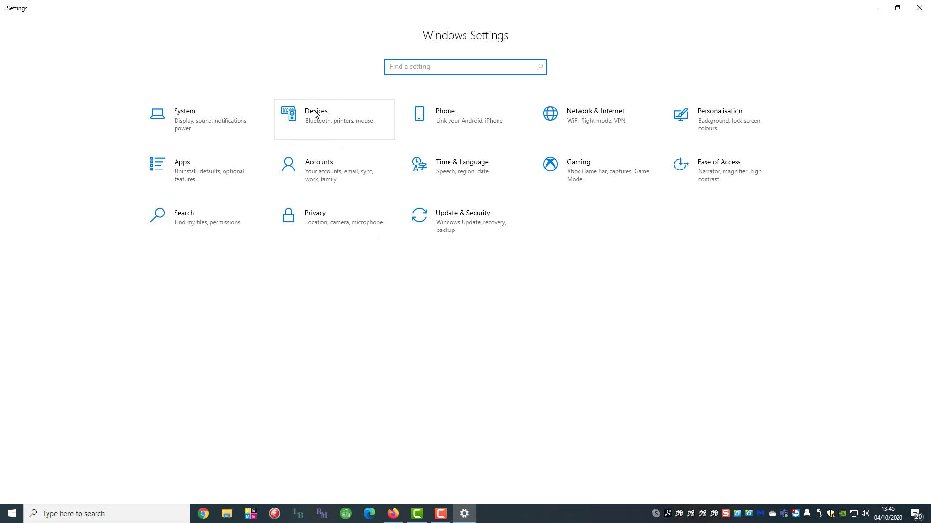
pyautogui.moveTo(329, 127)
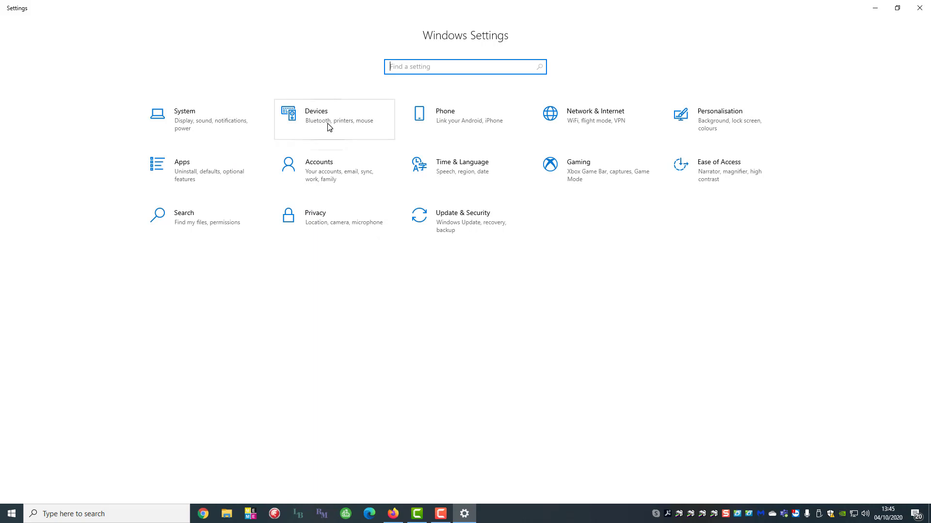
pyautogui.moveTo(319, 113)
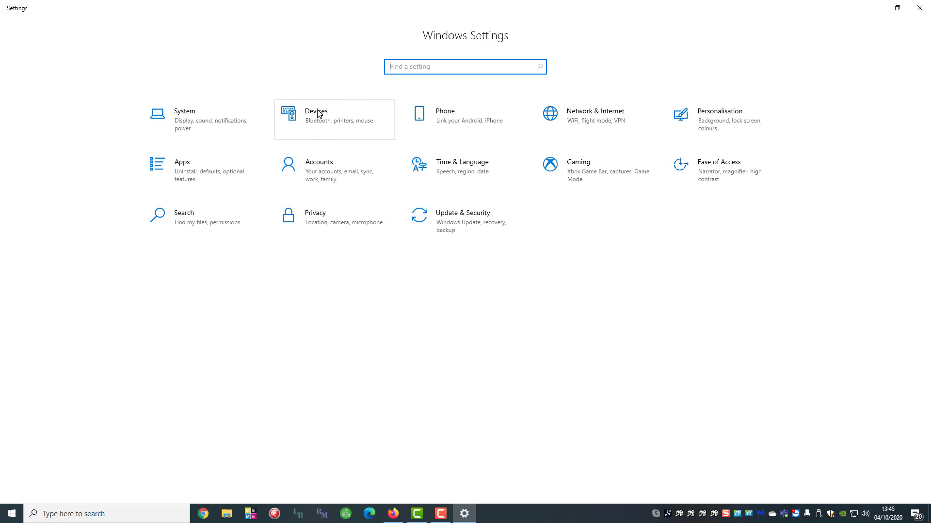
pyautogui.click(334, 119)
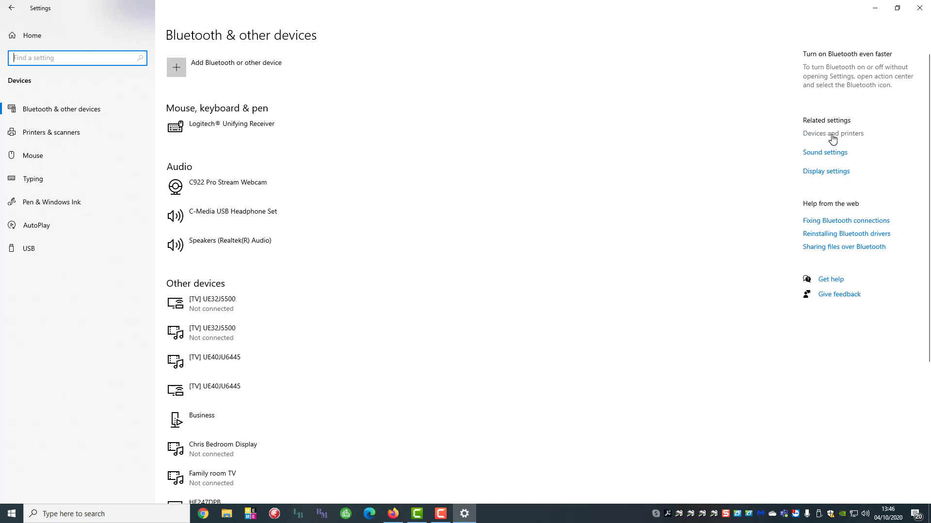
# Bring up the action menu for Canon TS700 series (Copy 1) in Devices and Printers
pyautogui.click(832, 132)
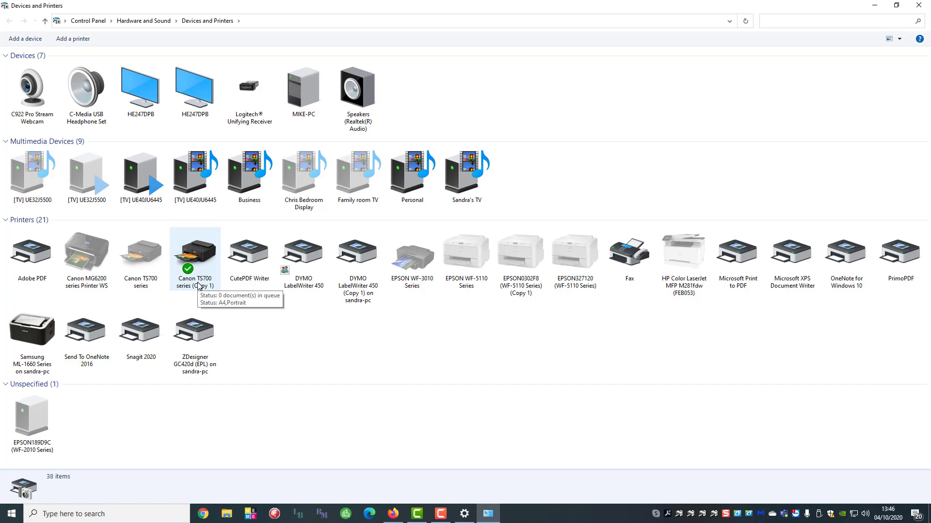
pyautogui.click(194, 252)
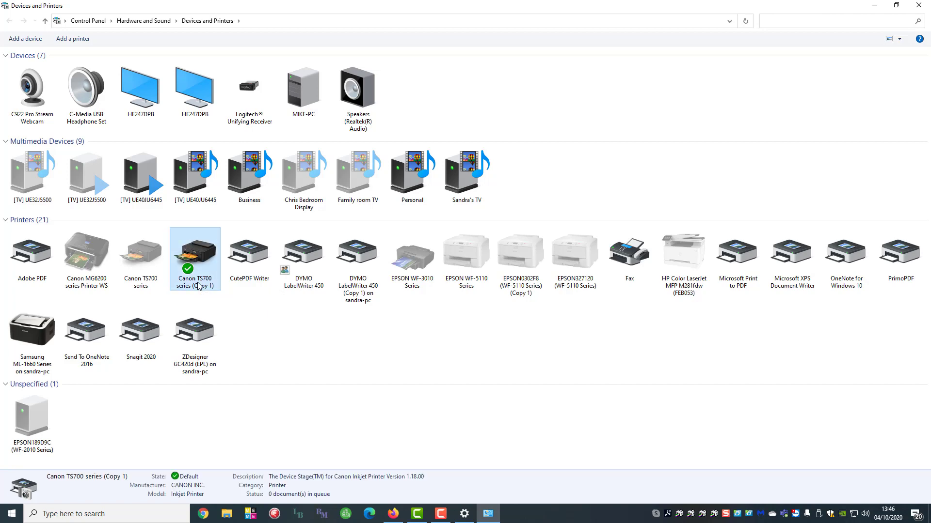
pyautogui.rightClick(195, 249)
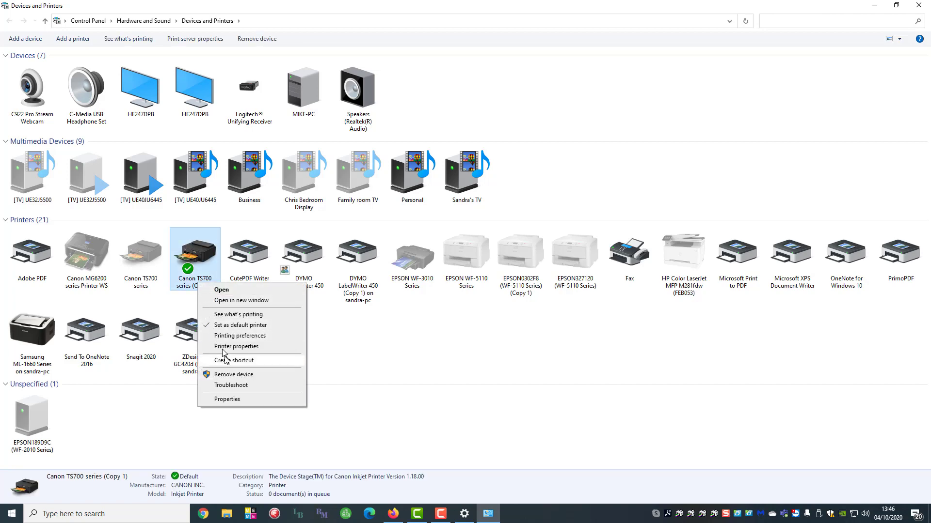
# Show the Printer properties of Canon TS700 series (Copy 1)
pyautogui.click(236, 346)
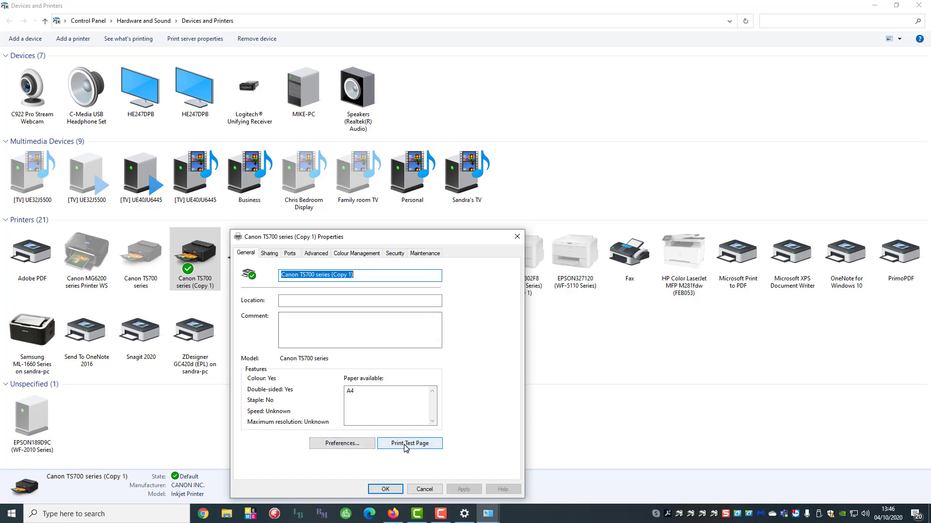
pyautogui.moveTo(412, 446)
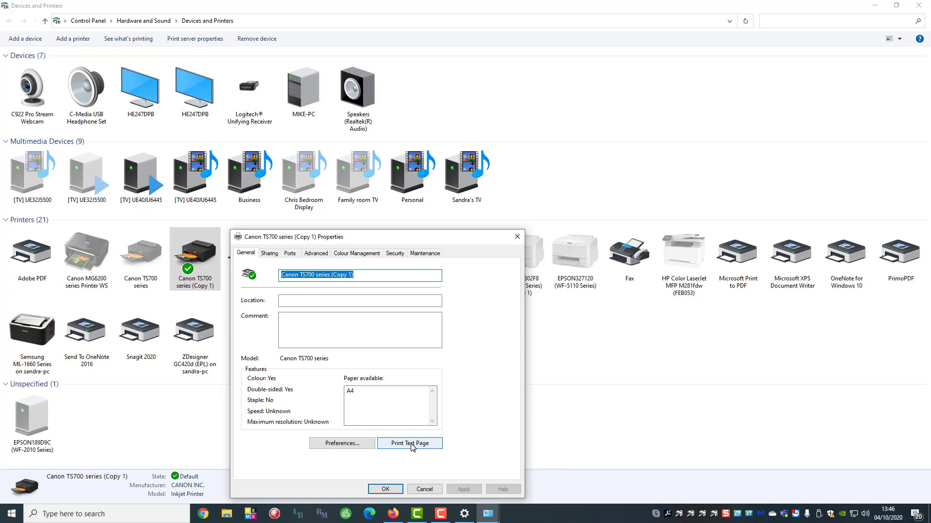
# Send a test page, then cancel it after the rear tray feed slot cover error
pyautogui.click(410, 444)
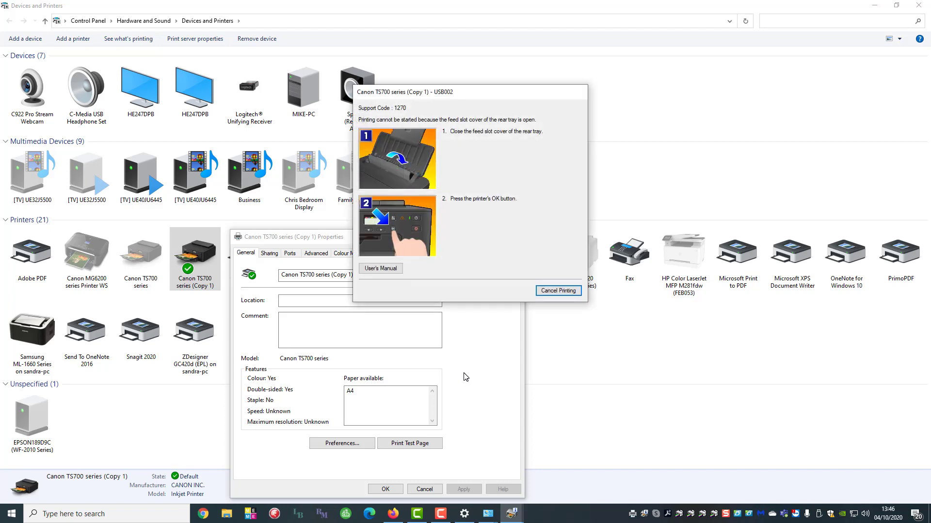
pyautogui.moveTo(386, 132)
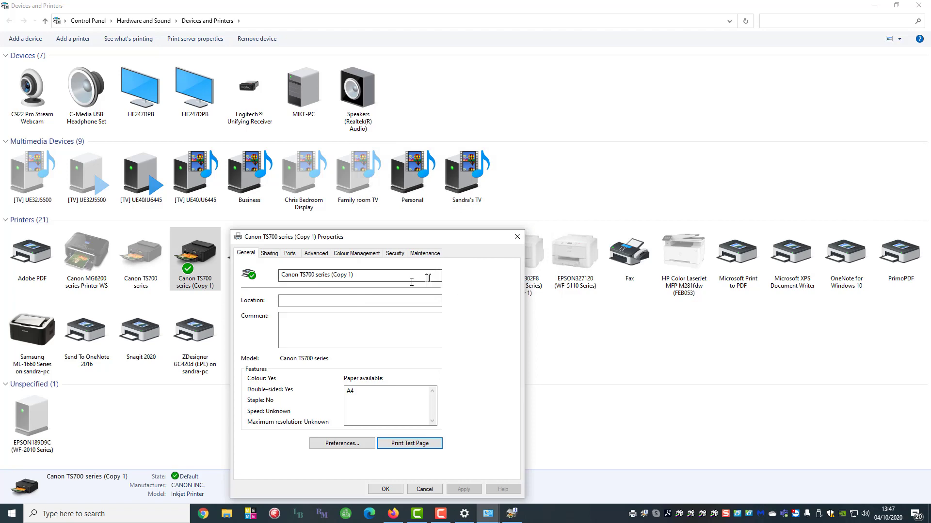
pyautogui.click(409, 444)
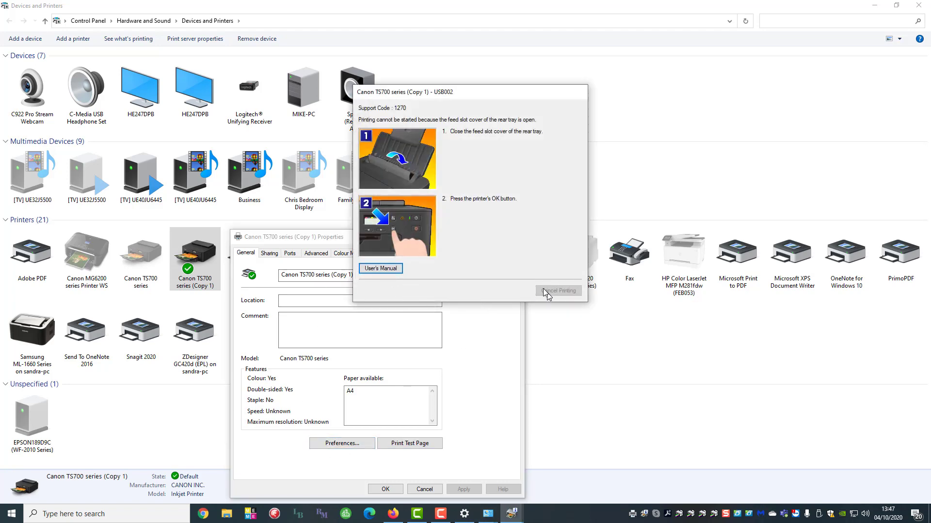
pyautogui.click(557, 291)
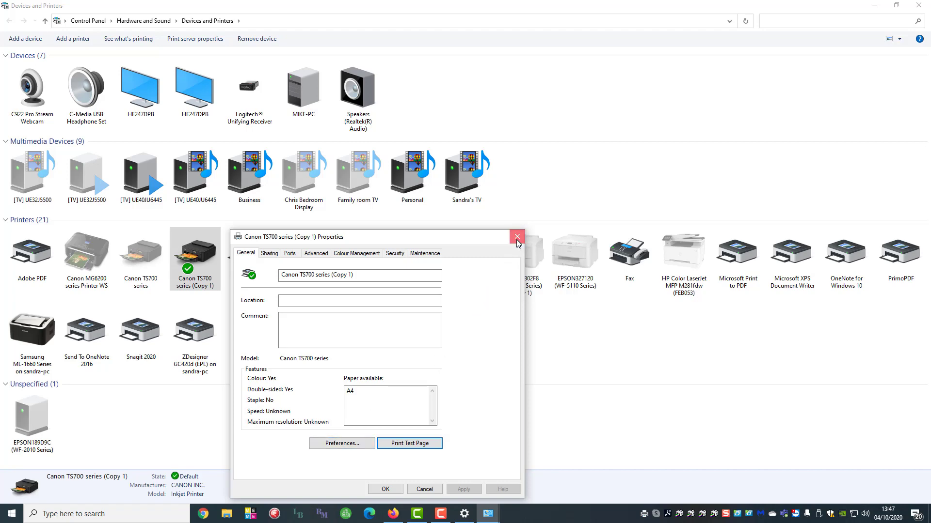
# Leave Properties and bring up the printer's Printing Preferences on Quick Setup
pyautogui.click(516, 237)
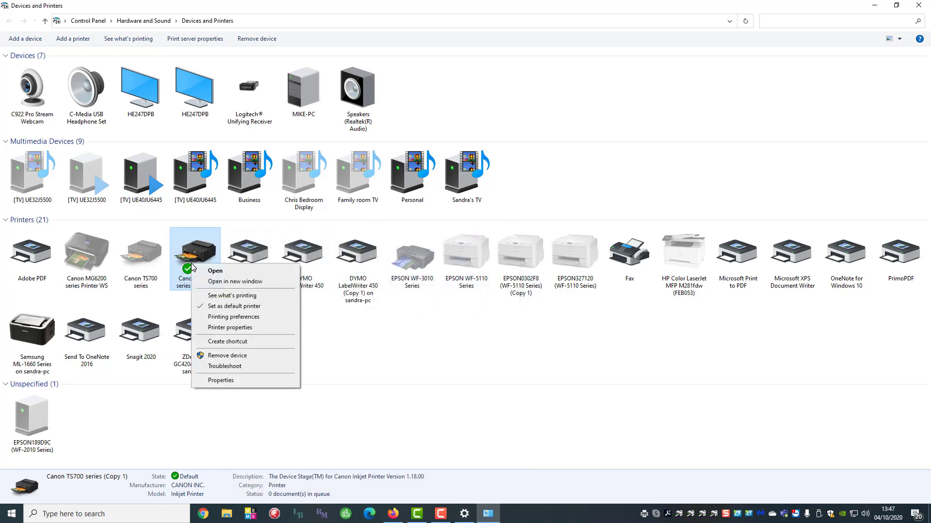
pyautogui.moveTo(233, 316)
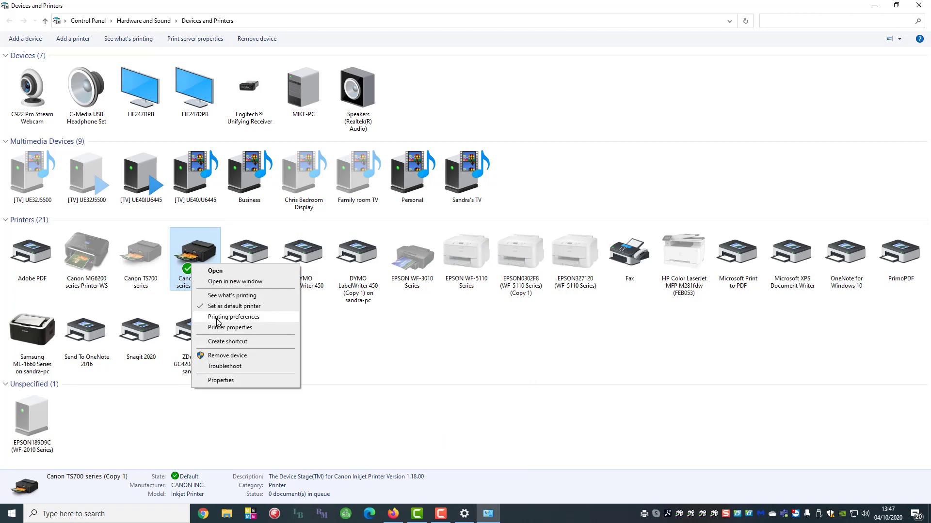
pyautogui.click(233, 317)
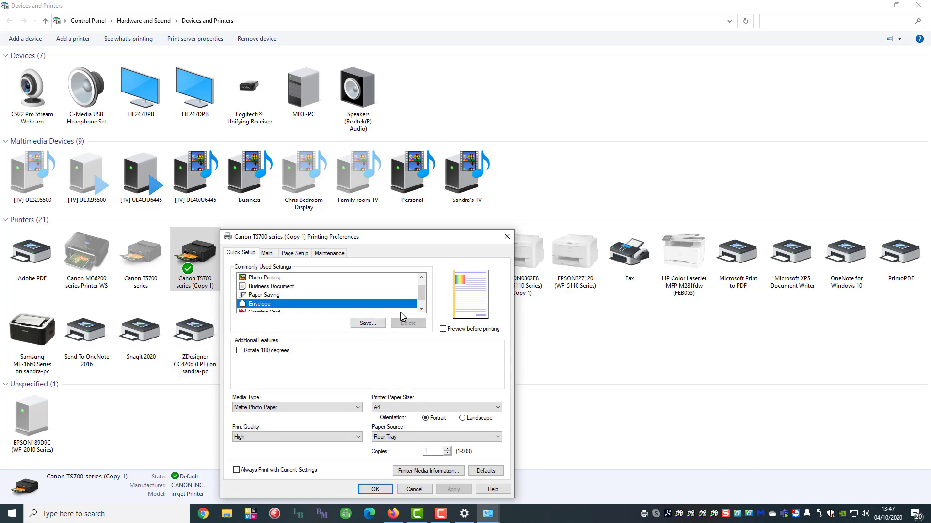
pyautogui.moveTo(421, 280)
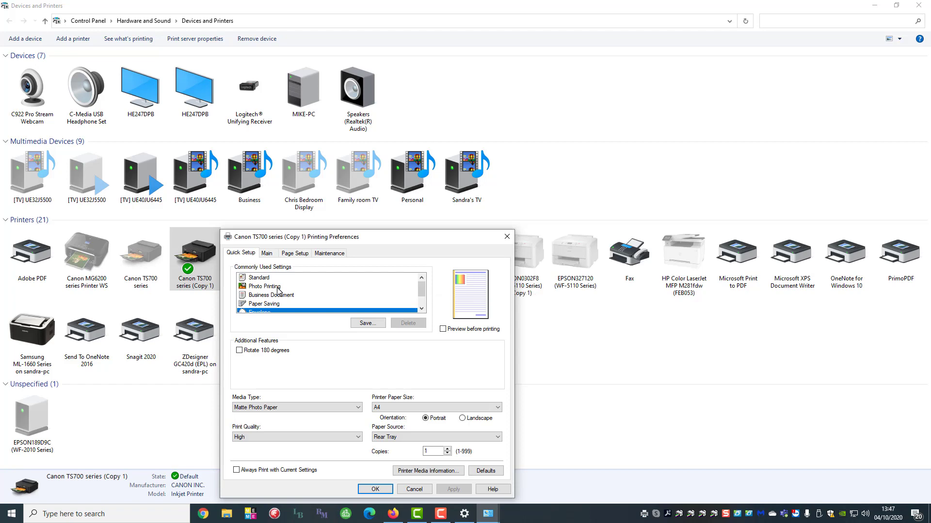
pyautogui.moveTo(264, 288)
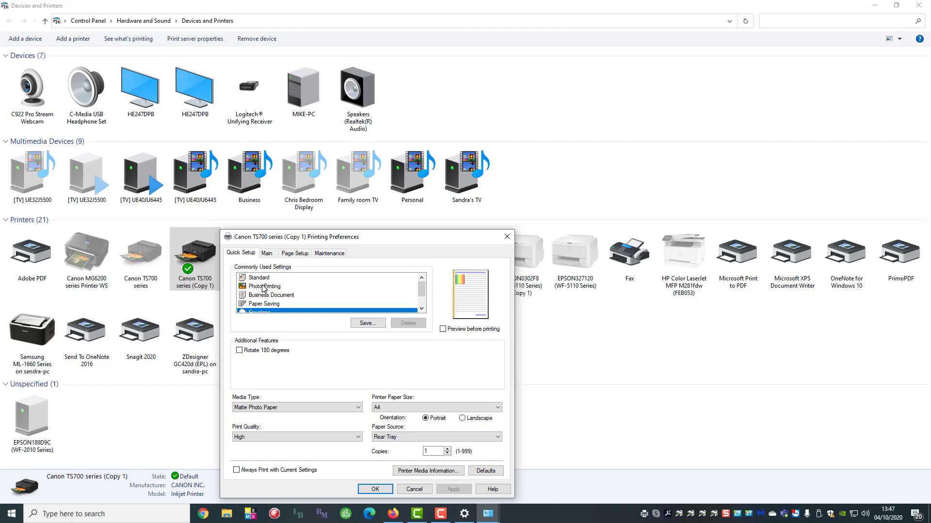
# Choose Photo Printing with Borderless Printing, Preview before printing and Matte Photo Paper media
pyautogui.click(268, 286)
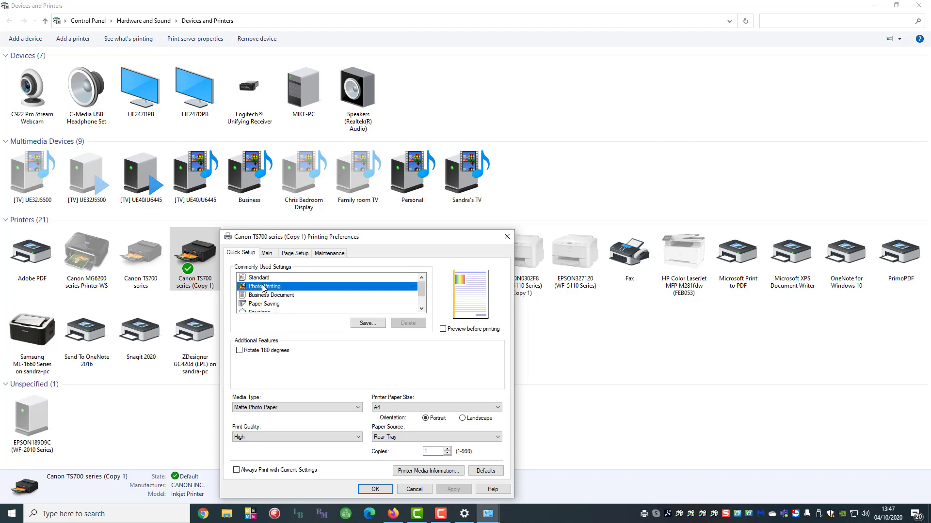
pyautogui.click(268, 286)
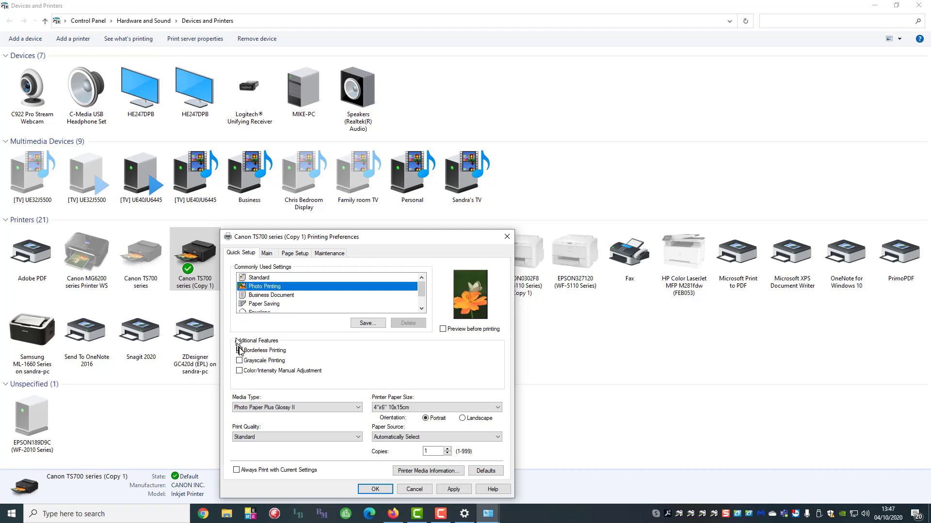
pyautogui.click(239, 350)
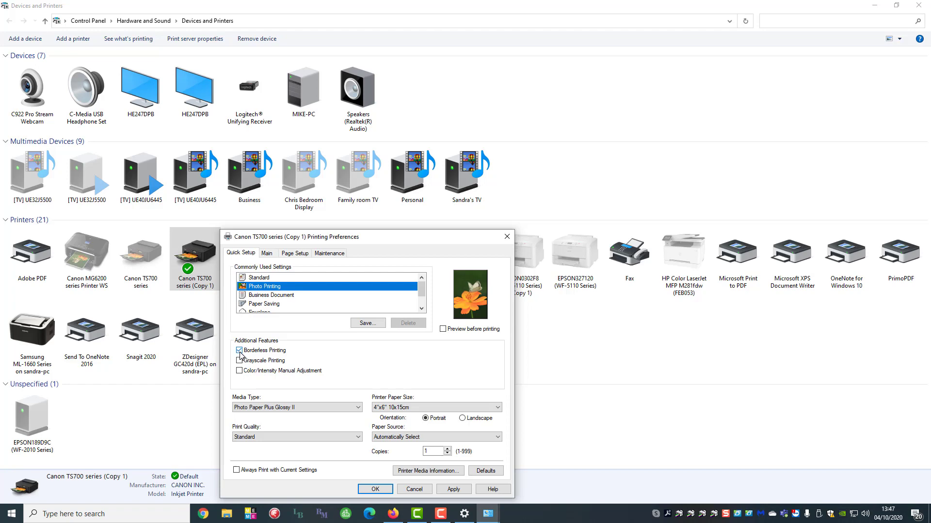
pyautogui.click(238, 350)
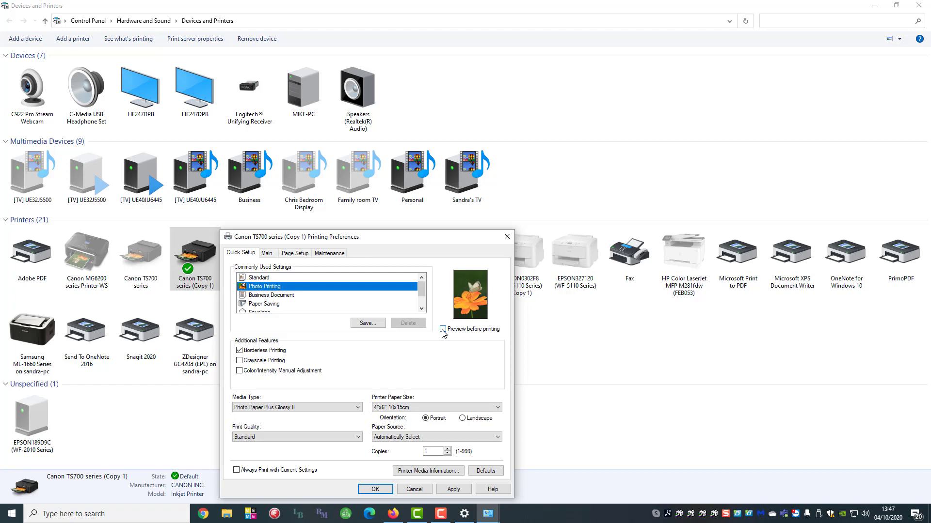
pyautogui.click(443, 330)
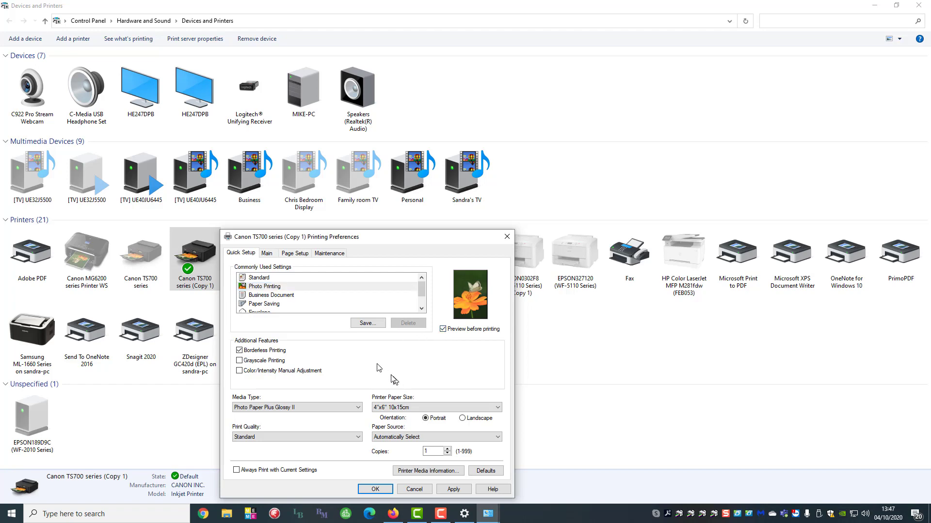
pyautogui.click(297, 407)
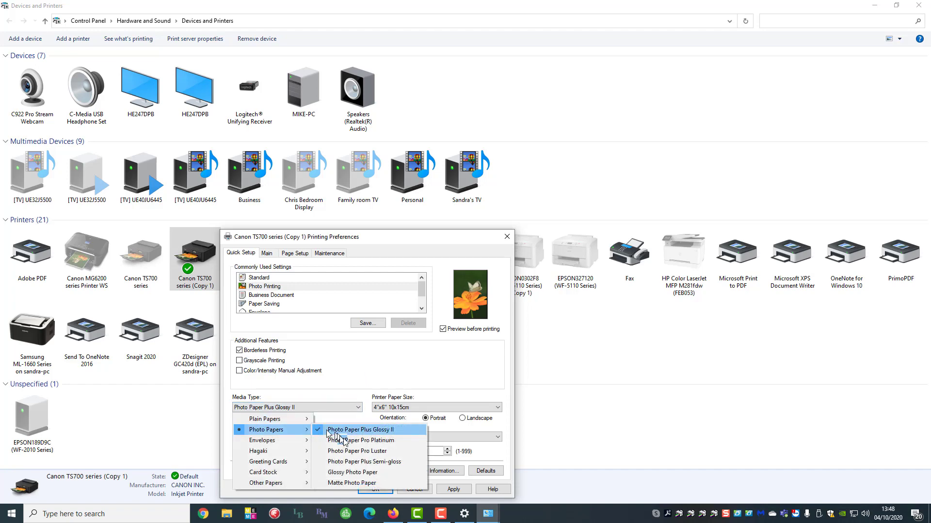
pyautogui.click(351, 483)
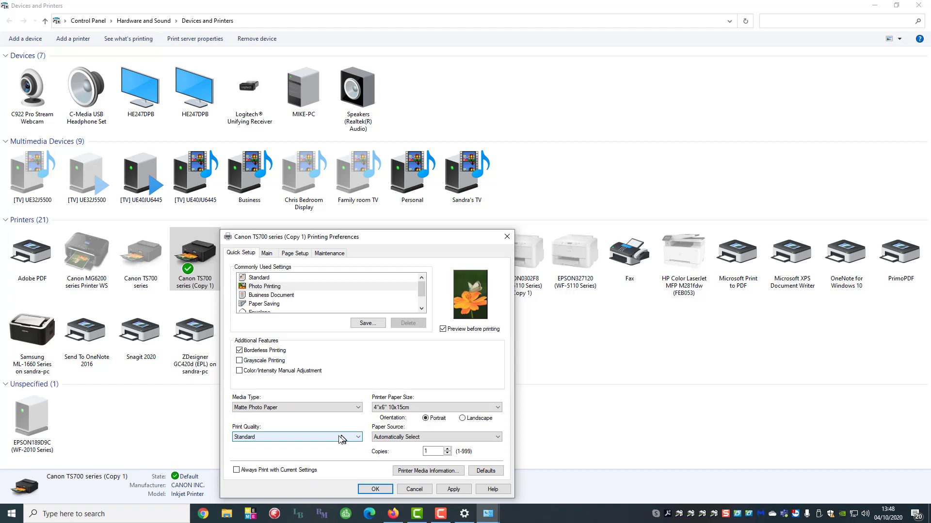
pyautogui.moveTo(329, 442)
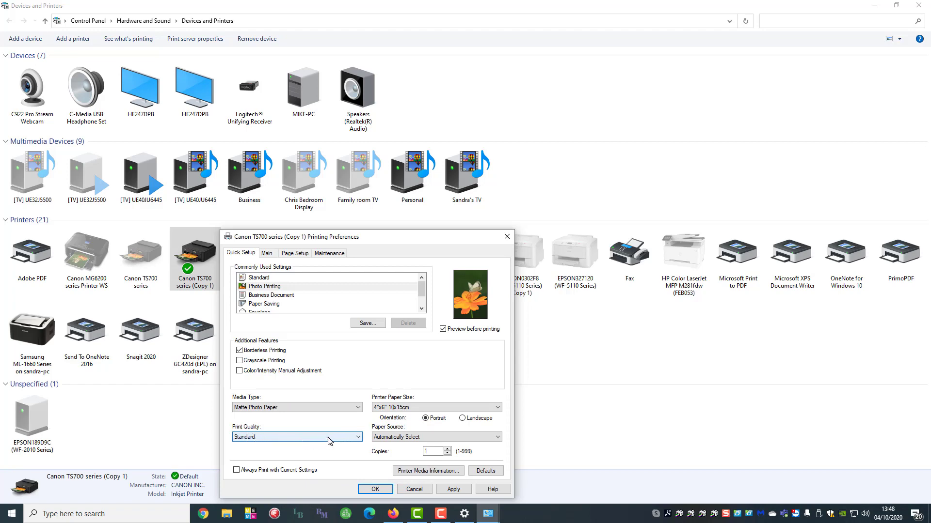
# Set Print Quality High, paper size A4 and Paper Source Rear Tray
pyautogui.click(297, 437)
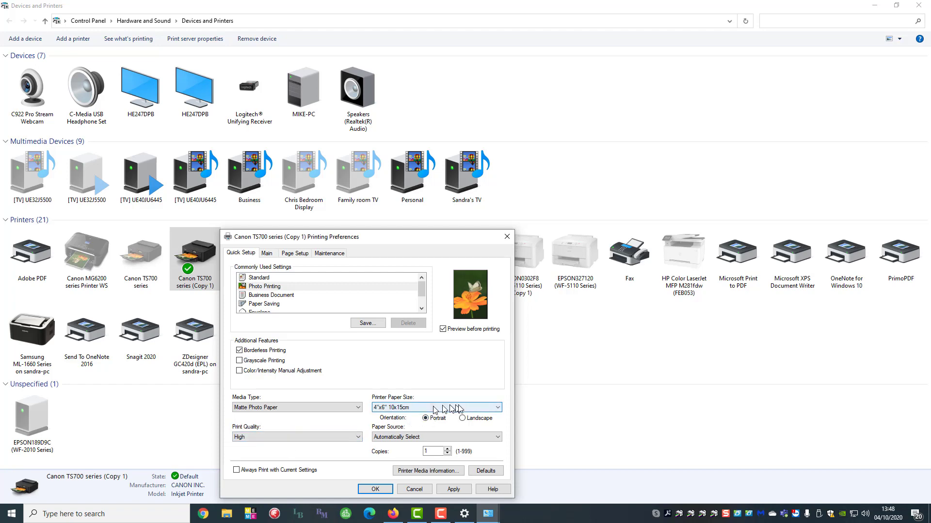
pyautogui.click(436, 407)
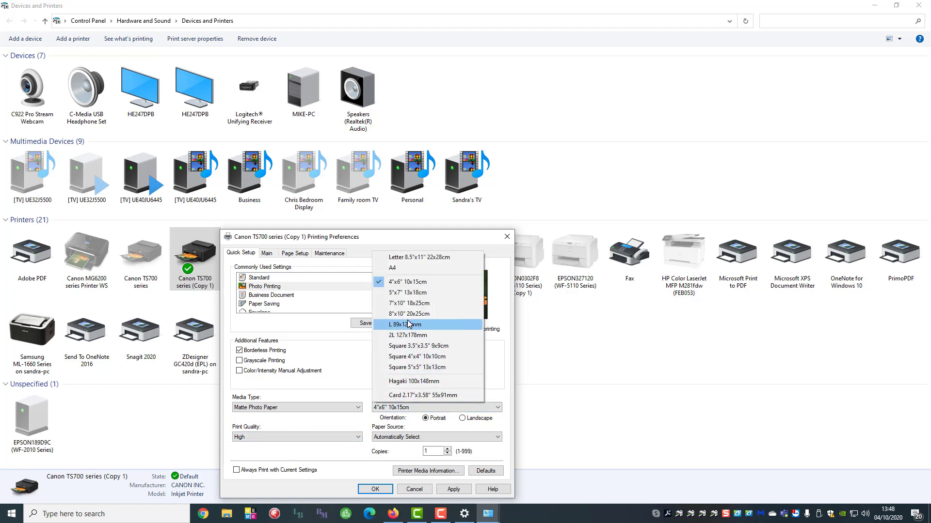
pyautogui.click(392, 267)
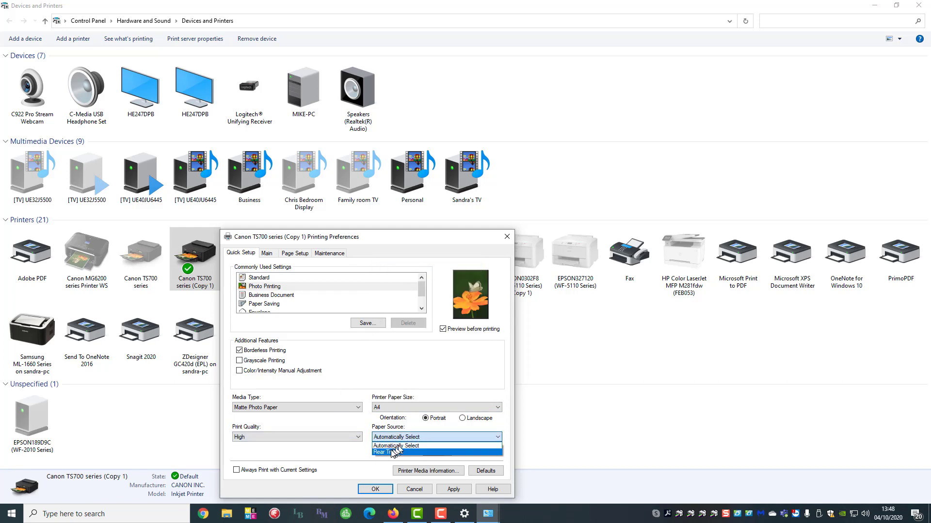
pyautogui.click(389, 453)
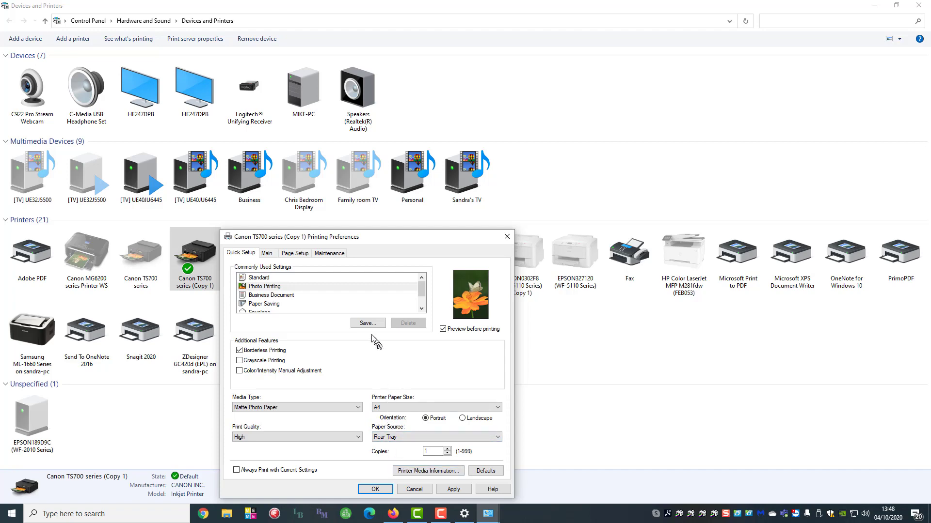
# Save the current settings as an 'Icing Sheets' preset and find it in Commonly Used Settings
pyautogui.click(367, 323)
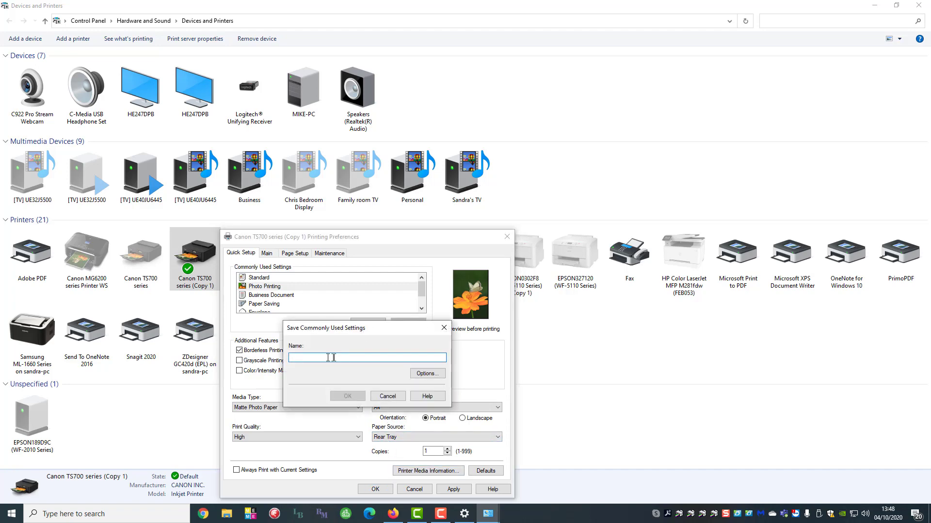
pyautogui.moveTo(332, 348)
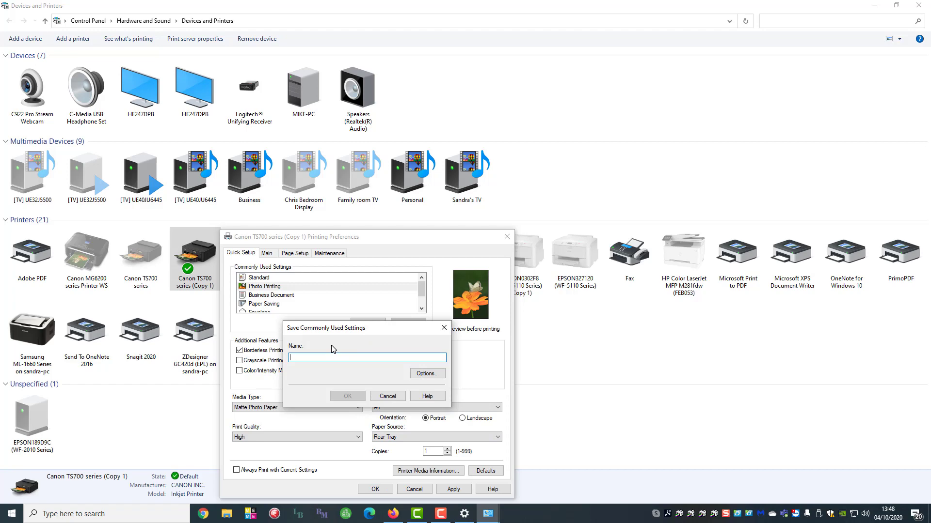
pyautogui.write('Icing Sheets')
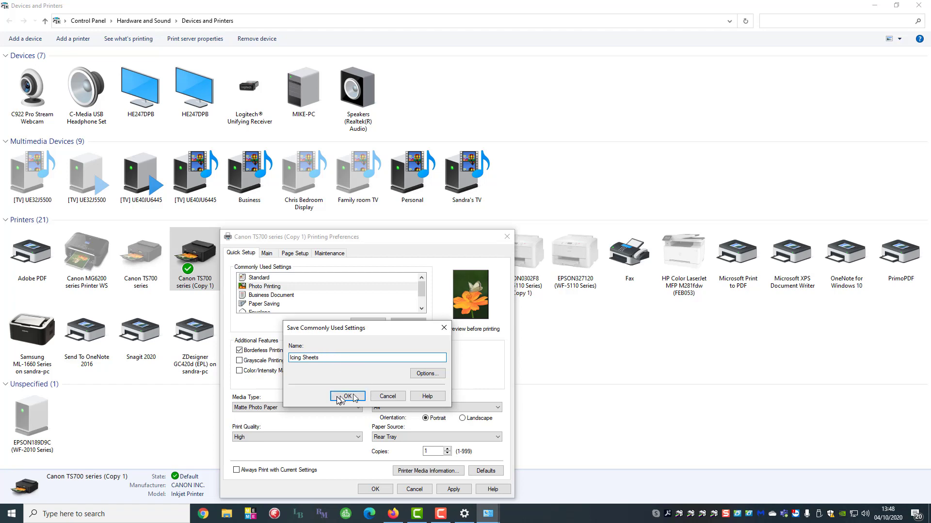
pyautogui.click(346, 396)
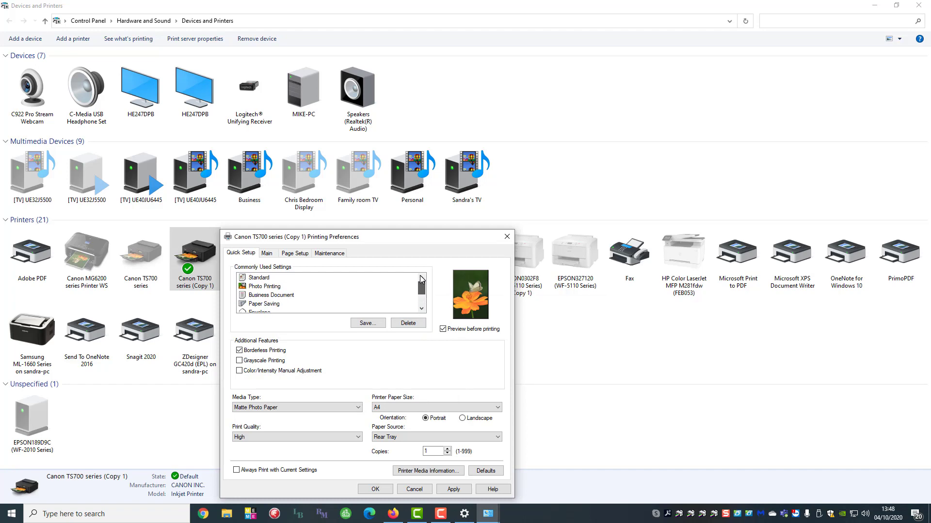
pyautogui.moveTo(273, 291)
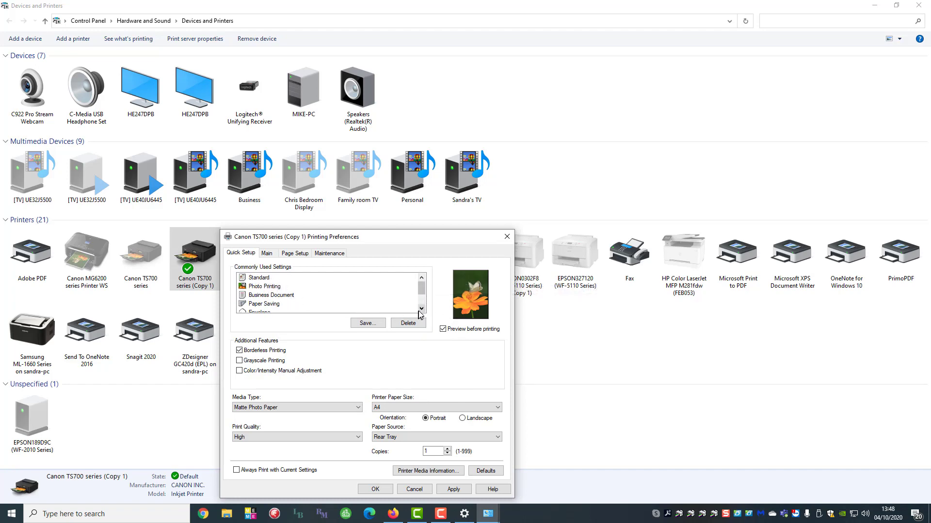
pyautogui.click(421, 308)
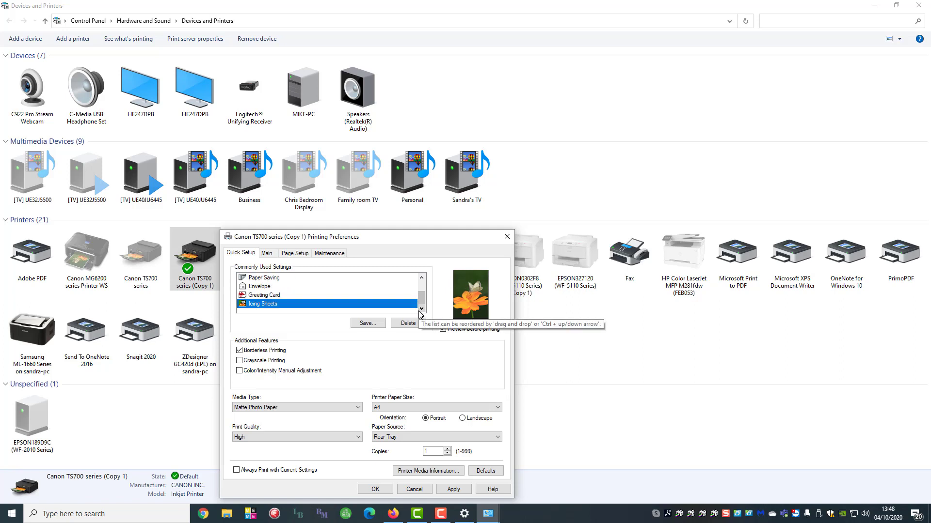
pyautogui.moveTo(290, 311)
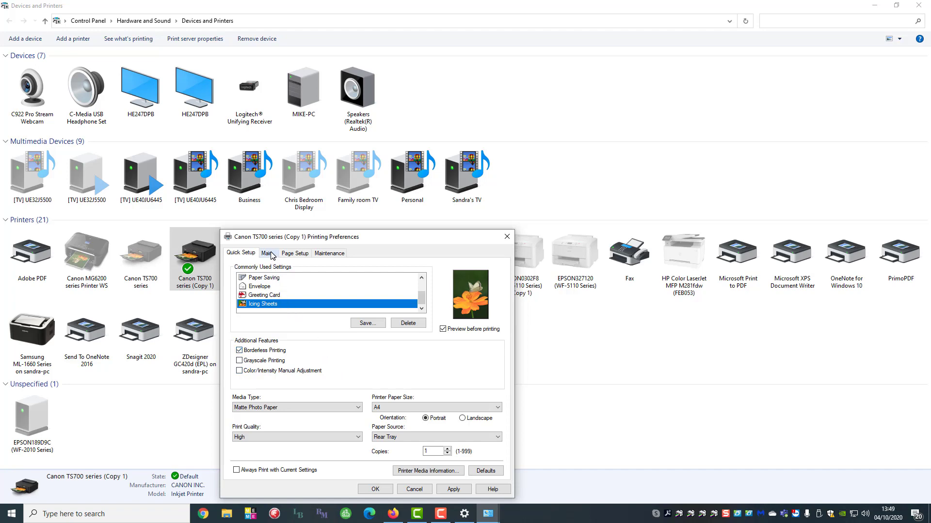
# Review the Main and Page Setup settings, ending on the Maintenance options
pyautogui.click(267, 253)
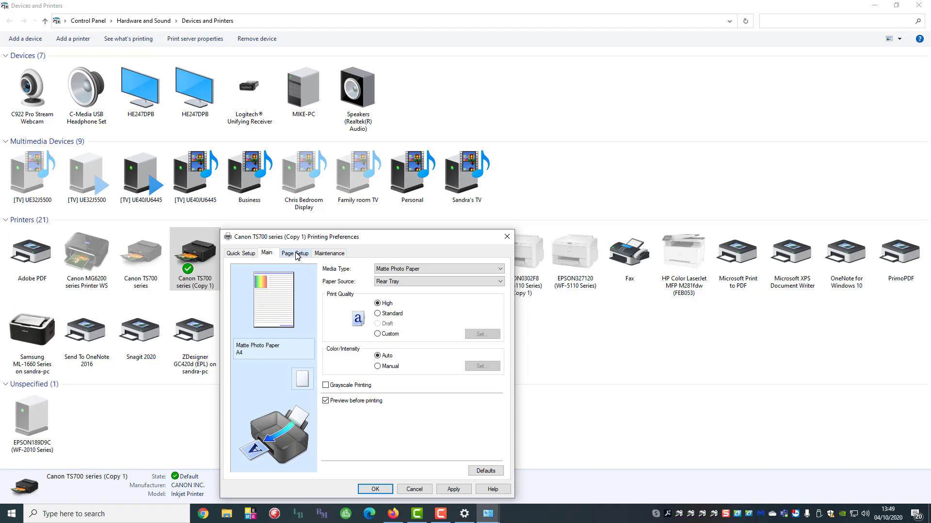
pyautogui.click(295, 253)
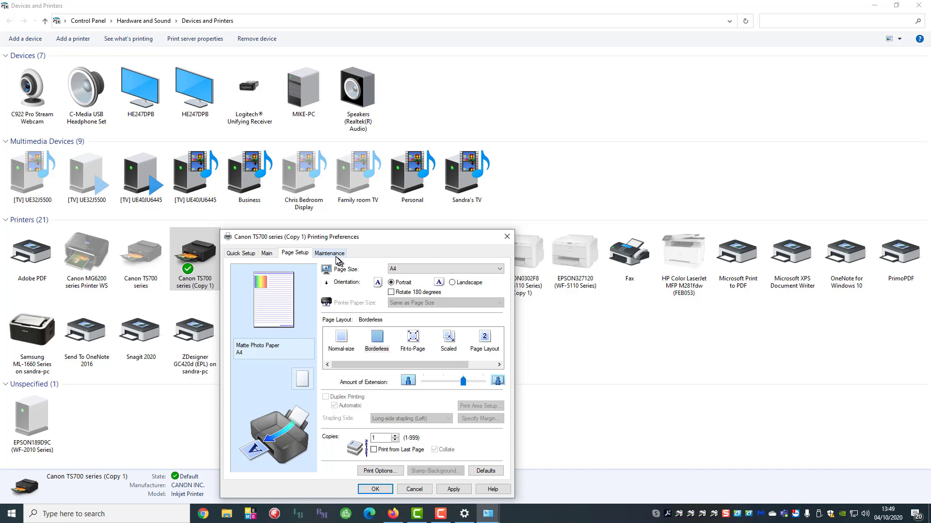
pyautogui.moveTo(336, 256)
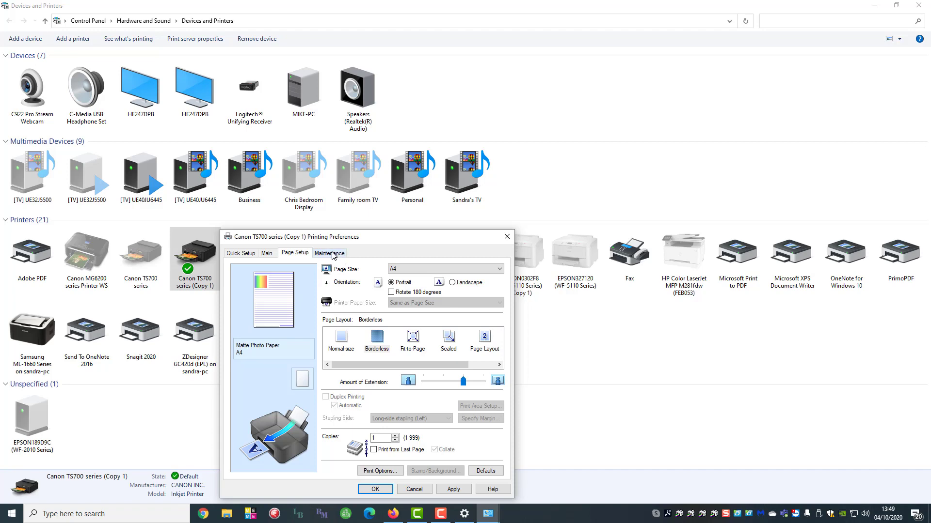
pyautogui.click(329, 253)
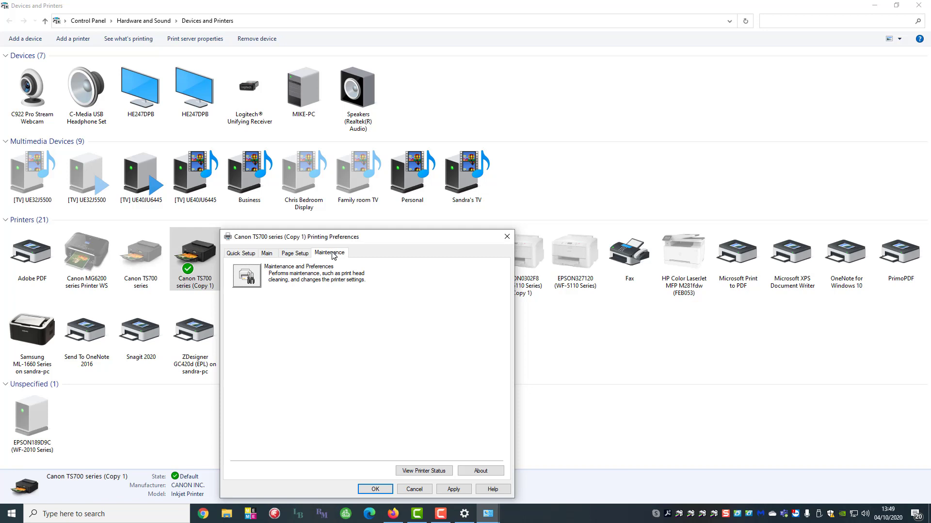
pyautogui.moveTo(317, 265)
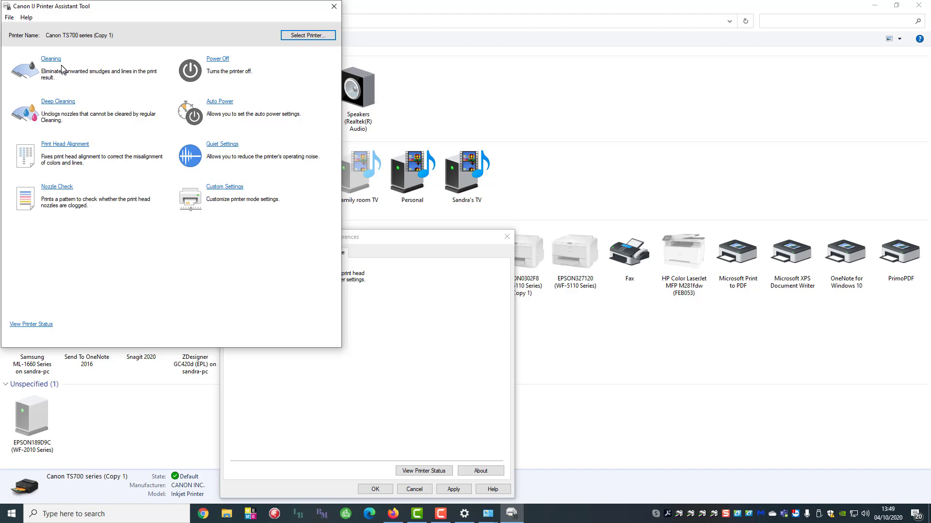
pyautogui.moveTo(43, 98)
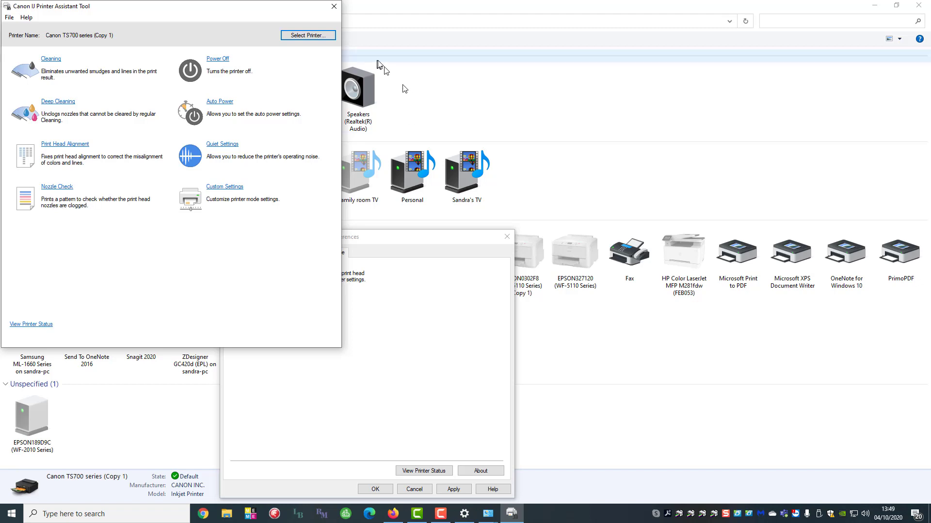
pyautogui.moveTo(269, 217)
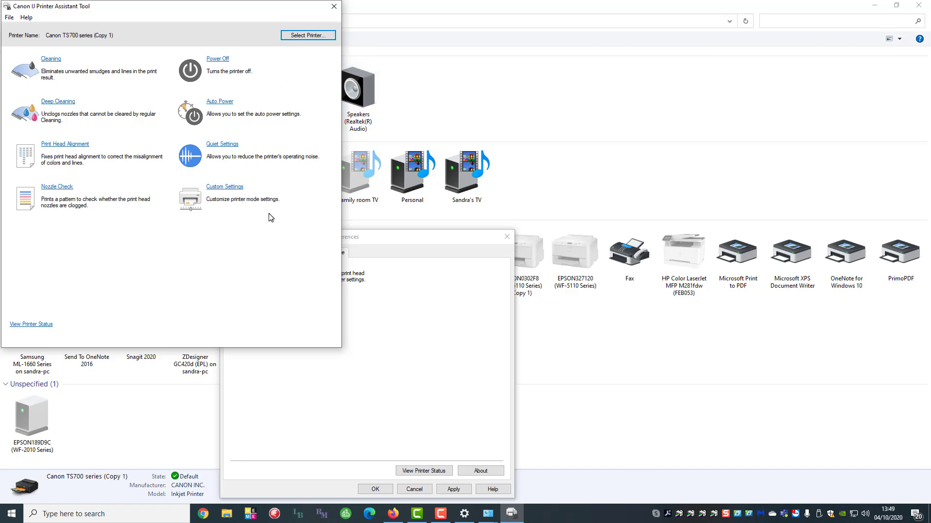
pyautogui.moveTo(61, 78)
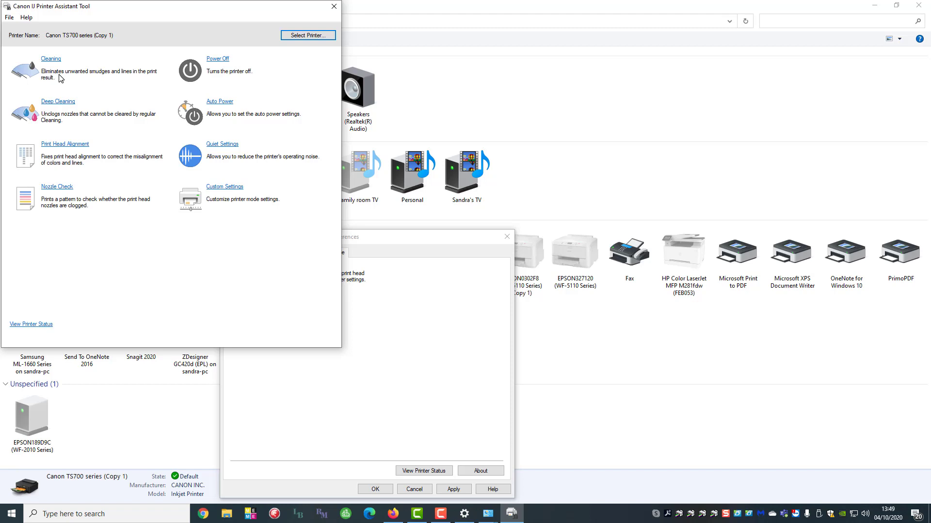
pyautogui.moveTo(66, 73)
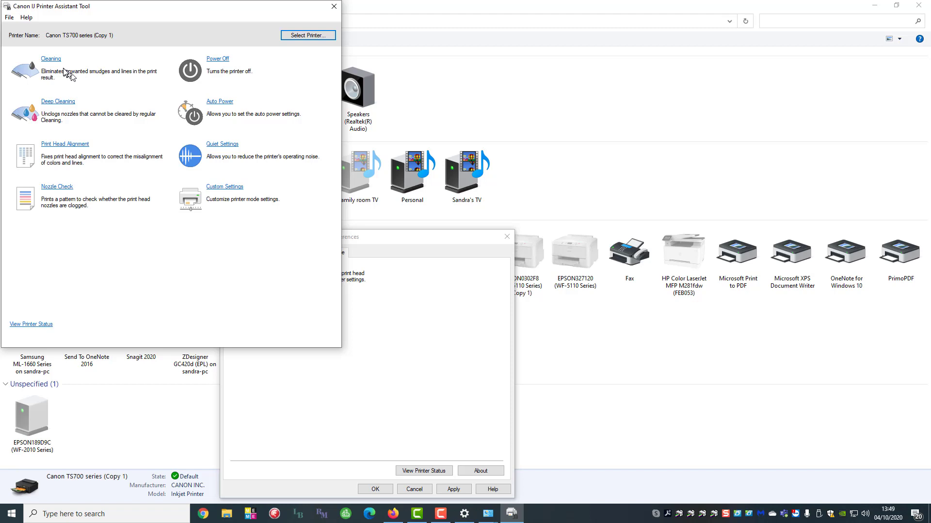
pyautogui.moveTo(61, 69)
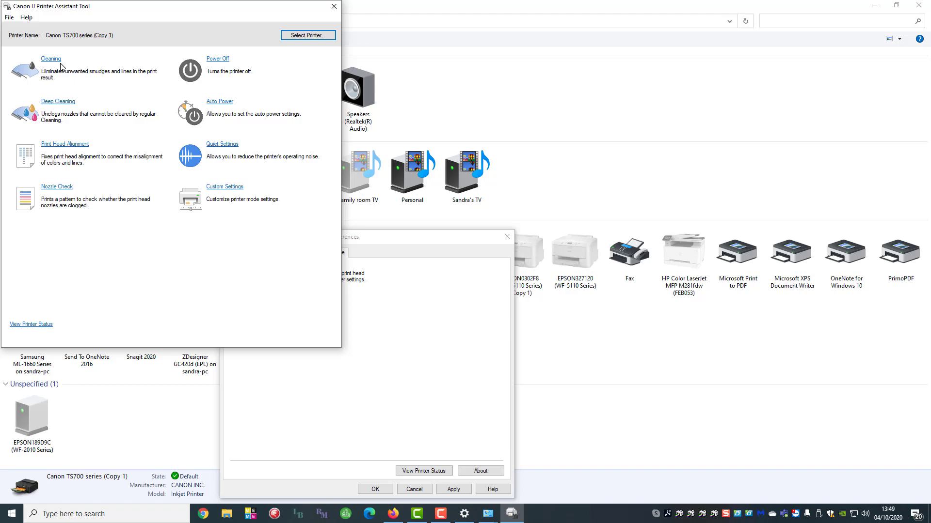
pyautogui.moveTo(64, 93)
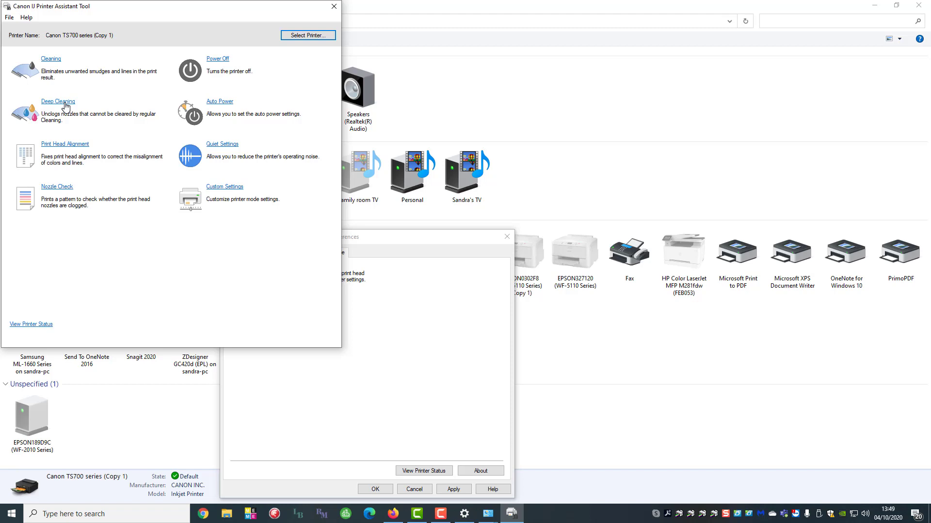
pyautogui.moveTo(69, 149)
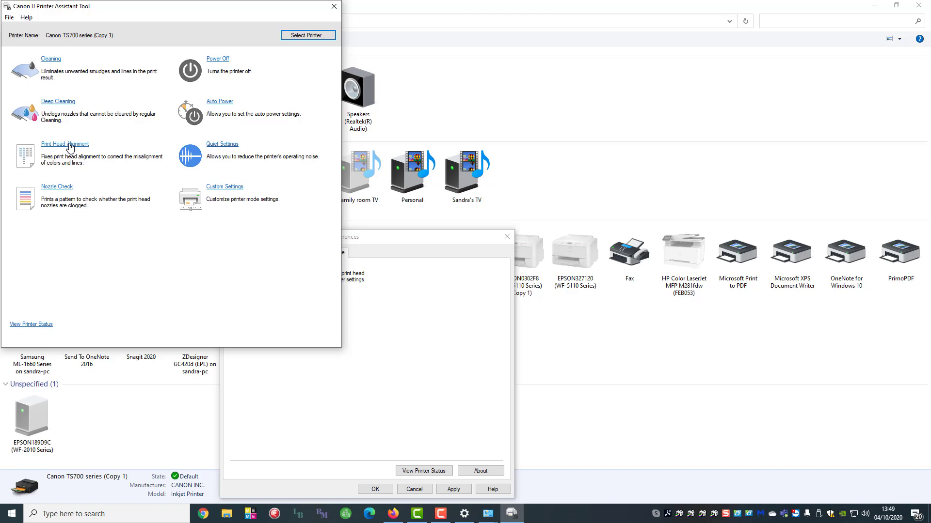
pyautogui.moveTo(54, 189)
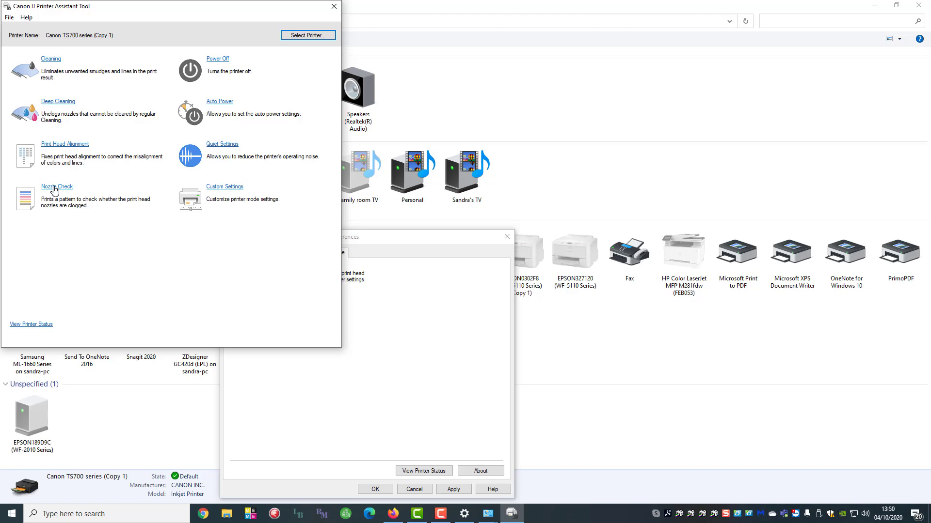
pyautogui.moveTo(113, 169)
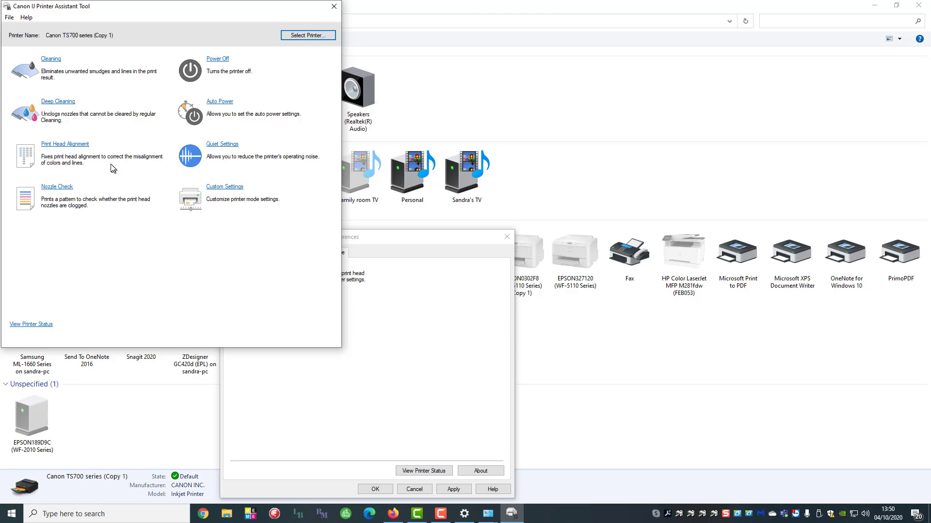
pyautogui.moveTo(309, 61)
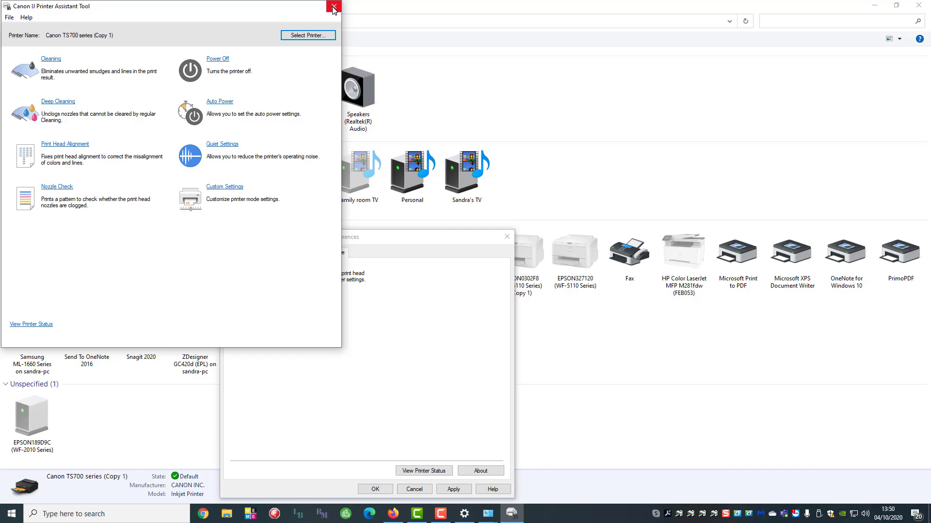
# Close the Printer Assistant Tool and return to Quick Setup showing the Icing Sheets preset
pyautogui.click(333, 6)
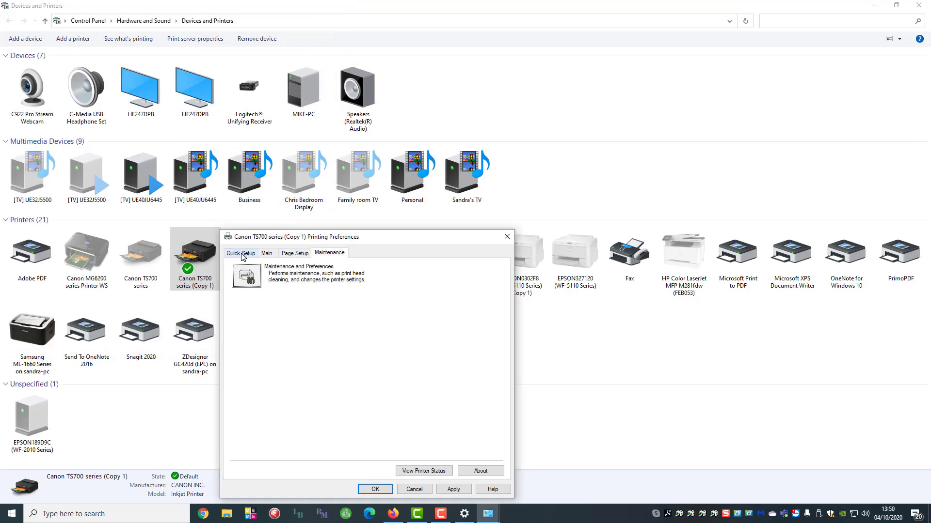
pyautogui.click(240, 253)
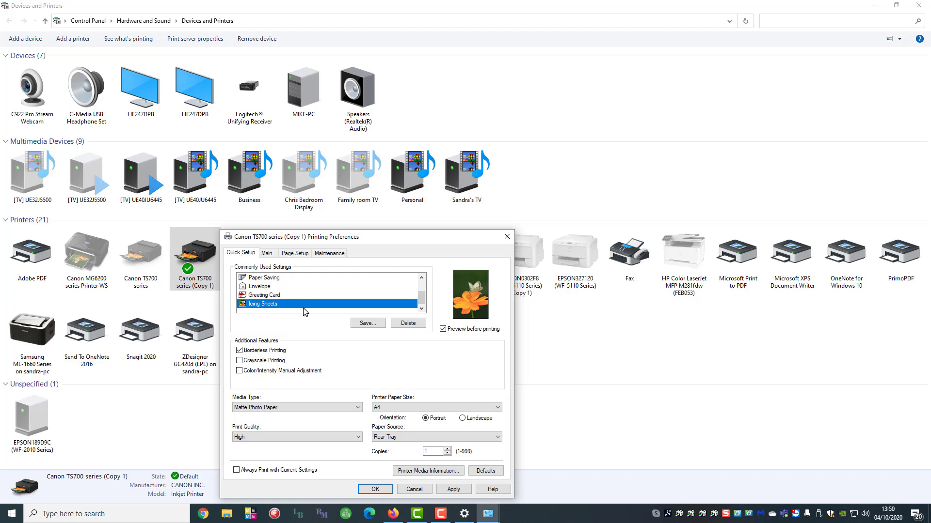
pyautogui.moveTo(302, 311)
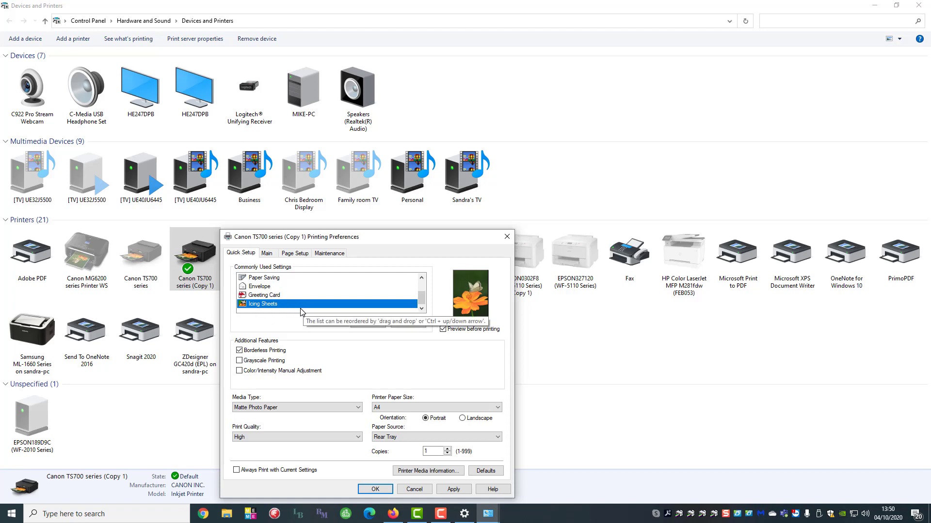